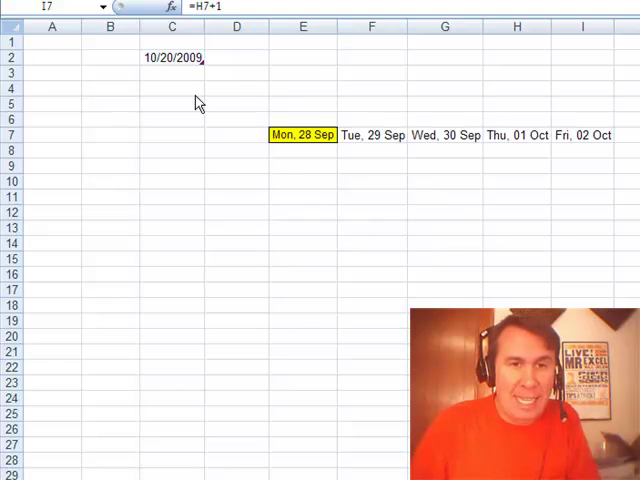
Fill B10:B26 with random 2009 dates using =DATE(2009,1,1)+RANDBETWEEN(1,250).
{"action": "left_click", "coordinate": [172, 57]}
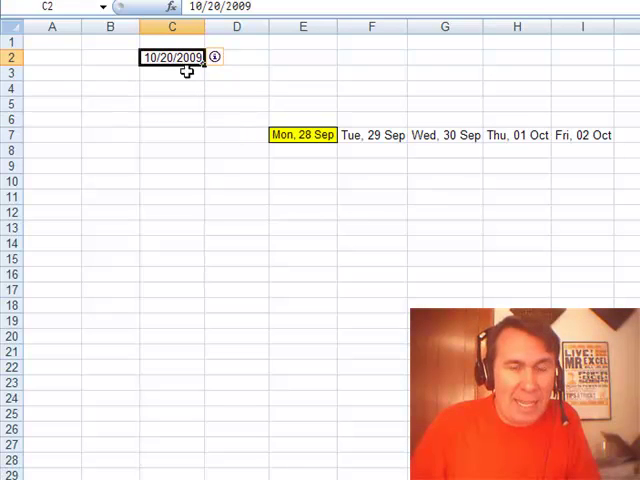
{"action": "mouse_move", "coordinate": [215, 107]}
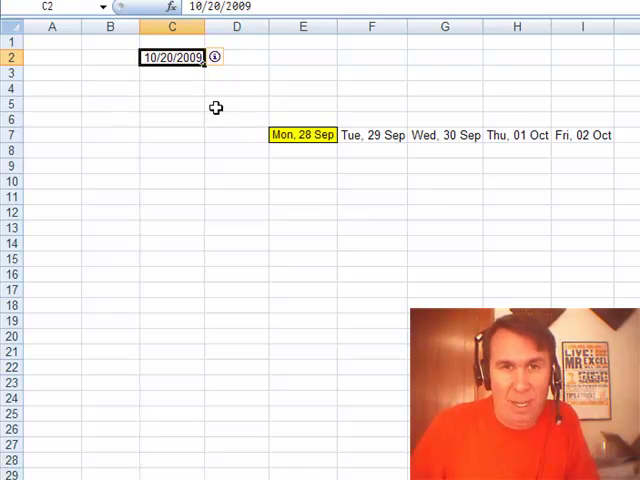
{"action": "mouse_move", "coordinate": [458, 90]}
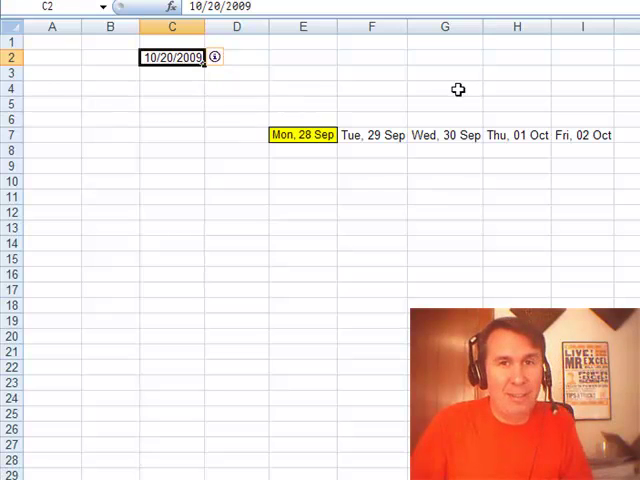
{"action": "mouse_move", "coordinate": [517, 135]}
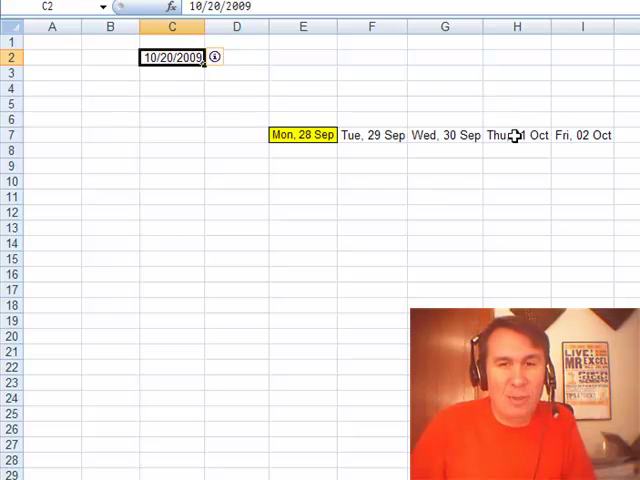
{"action": "left_click", "coordinate": [516, 135]}
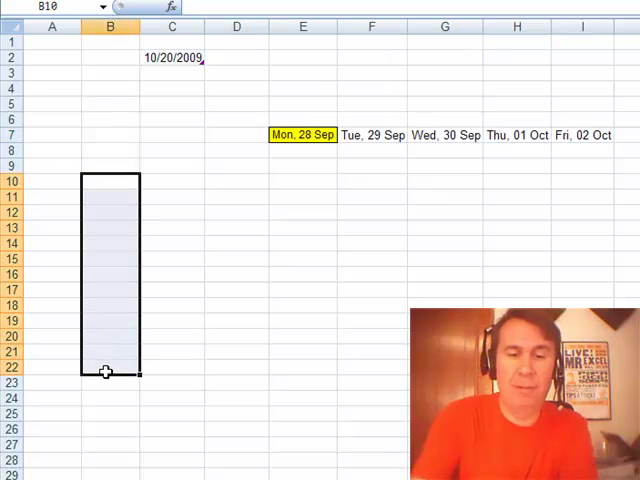
{"action": "type", "text": "=date("}
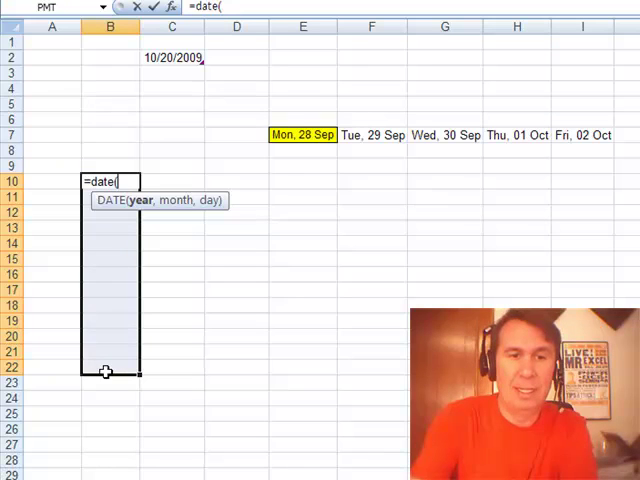
{"action": "type", "text": "2009,"}
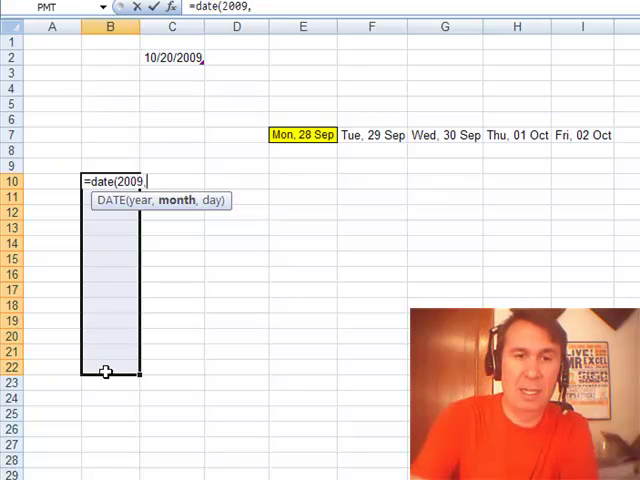
{"action": "type", "text": "1,1"}
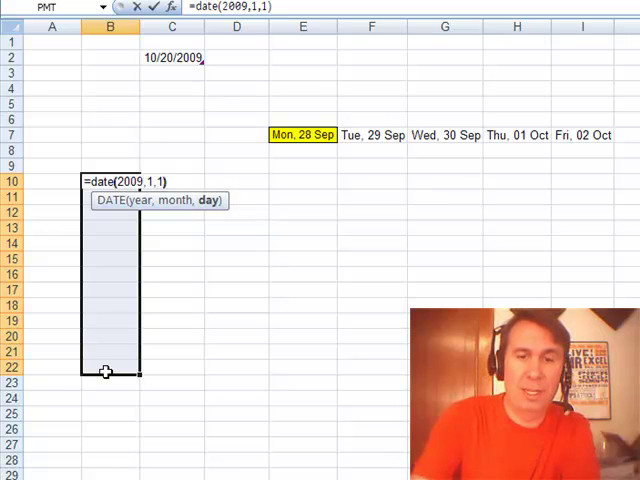
{"action": "type", "text": "+Rand"}
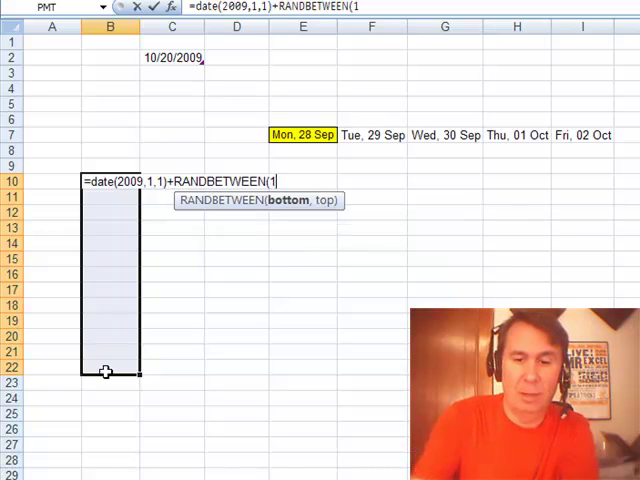
{"action": "type", "text": ",250"}
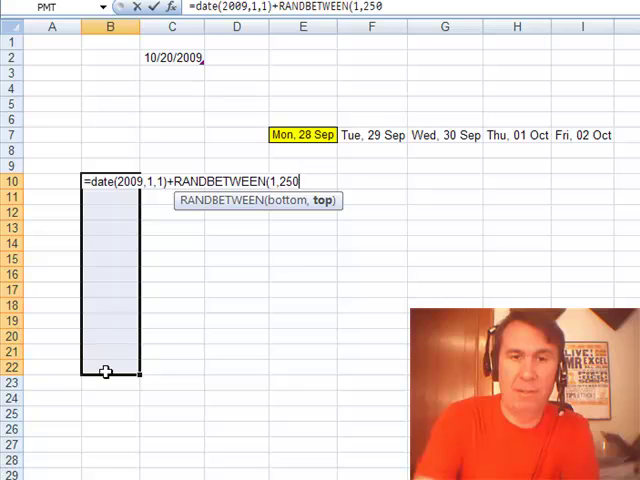
{"action": "type", "text": "350"}
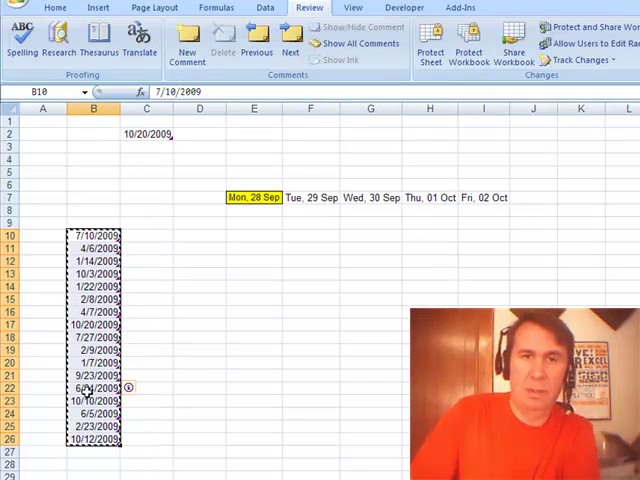
Format the dates as Long Date and type the 'Original Date' heading in B9.
{"action": "left_click", "coordinate": [54, 8]}
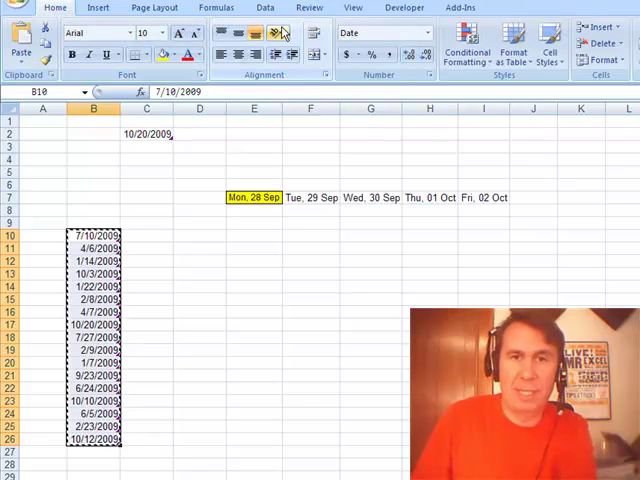
{"action": "left_click", "coordinate": [430, 33]}
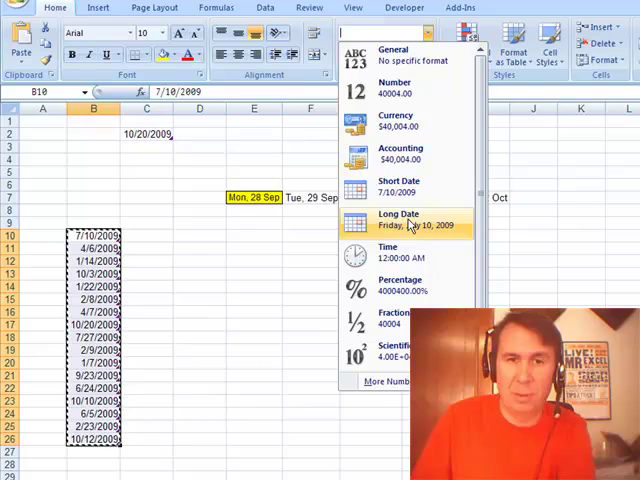
{"action": "left_click", "coordinate": [399, 219]}
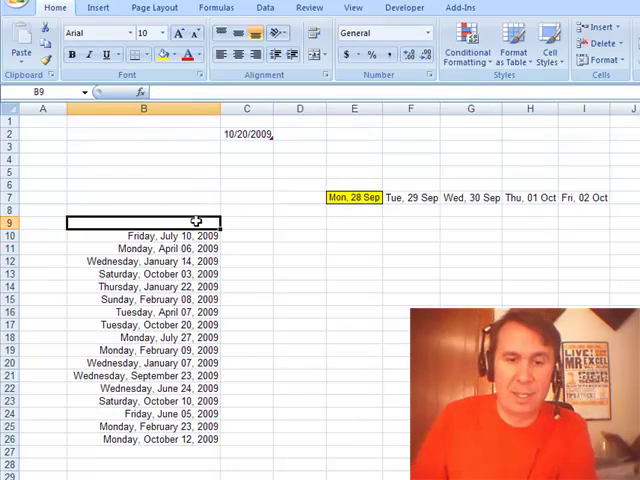
{"action": "type", "text": "Original Date"}
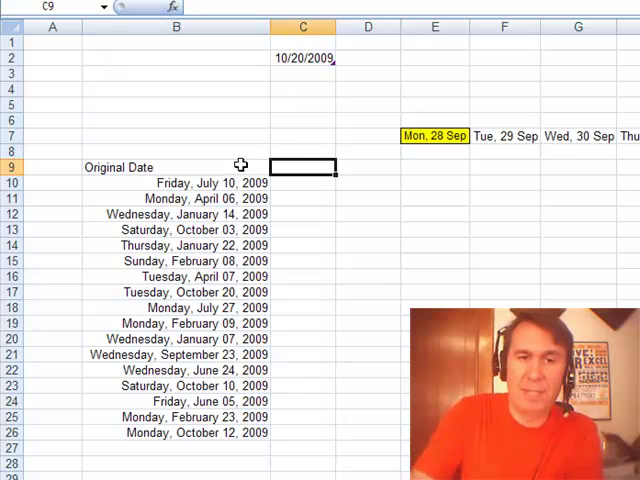
Head C9 'First of the Month' and enter =EOMONTH(B10,-1) in C10.
{"action": "type", "text": "First of"}
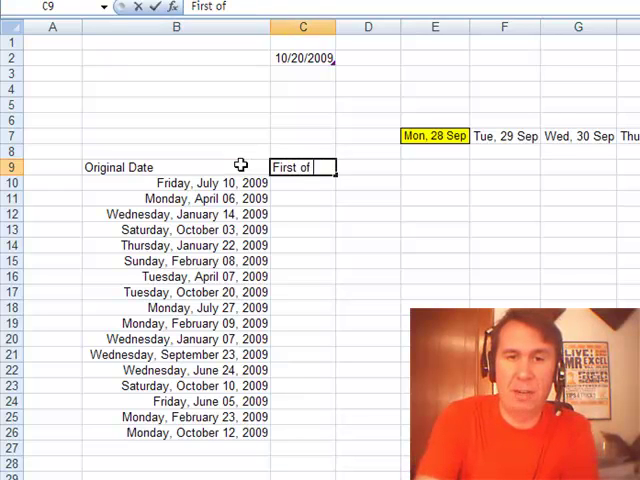
{"action": "key", "text": "Return"}
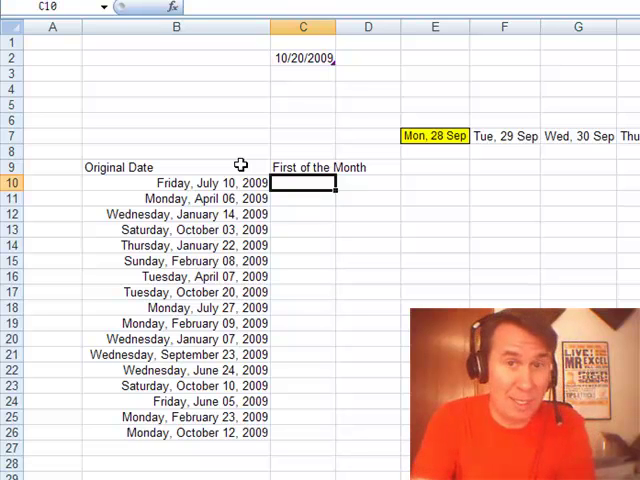
{"action": "type", "text": "=EOMONTH("}
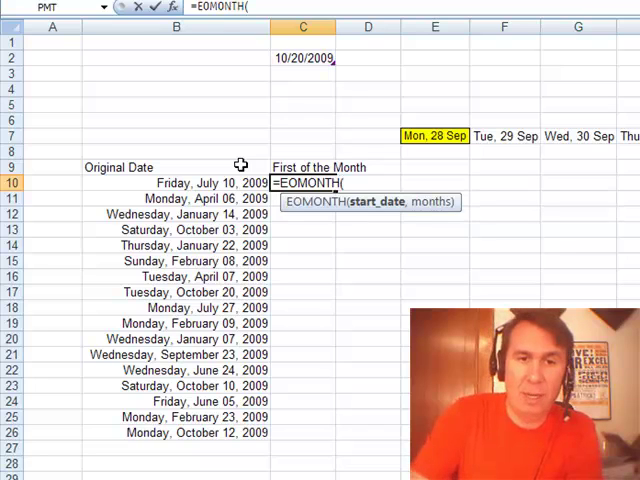
{"action": "left_click", "coordinate": [177, 183]}
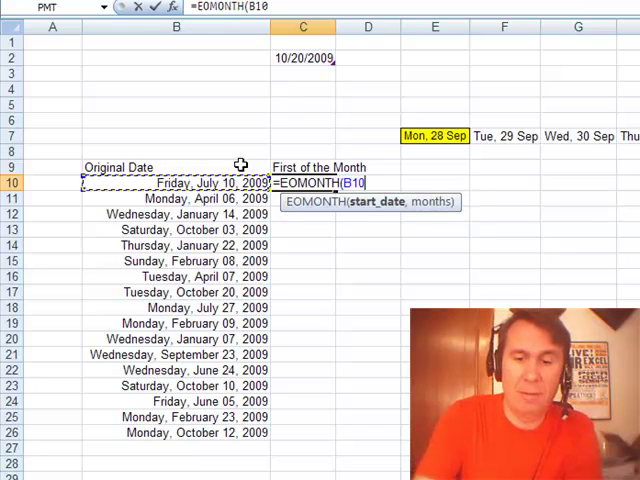
{"action": "type", "text": ","}
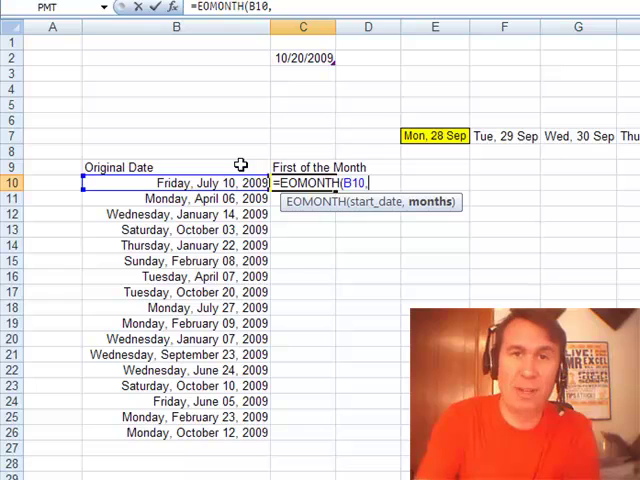
{"action": "type", "text": "-1)"}
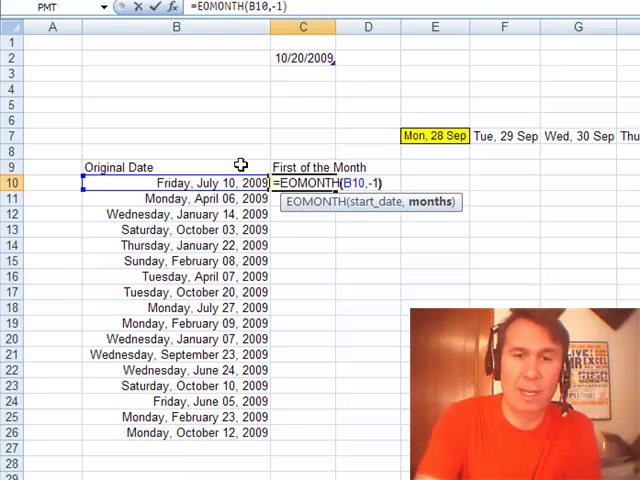
{"action": "key", "text": "Return"}
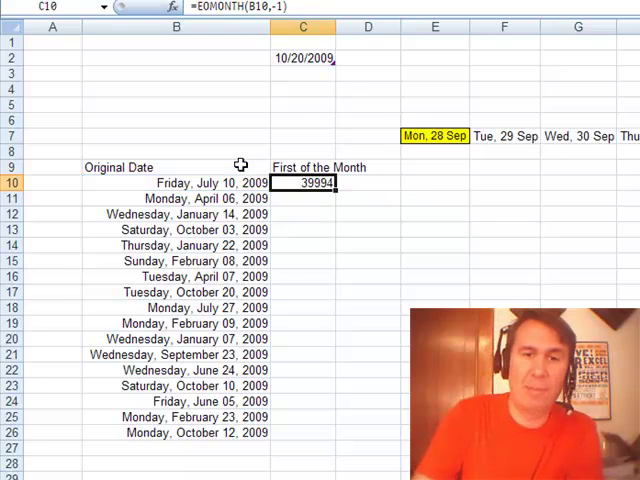
Copy B10's long date format to C10 and re-enter =EOMONTH(B10,-1) there.
{"action": "left_click", "coordinate": [176, 183]}
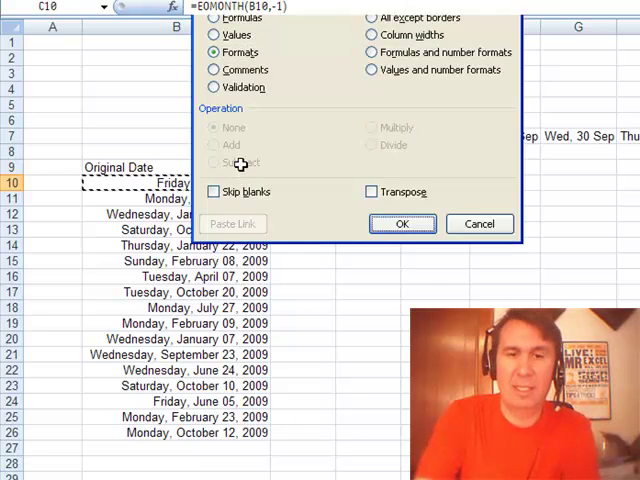
{"action": "left_click", "coordinate": [402, 223]}
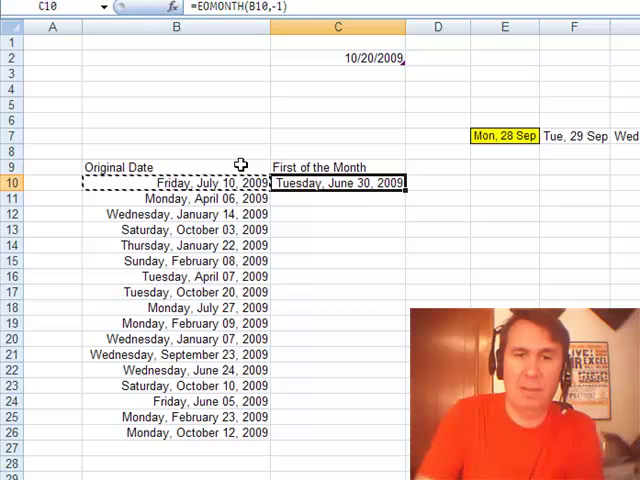
{"action": "left_click", "coordinate": [177, 183]}
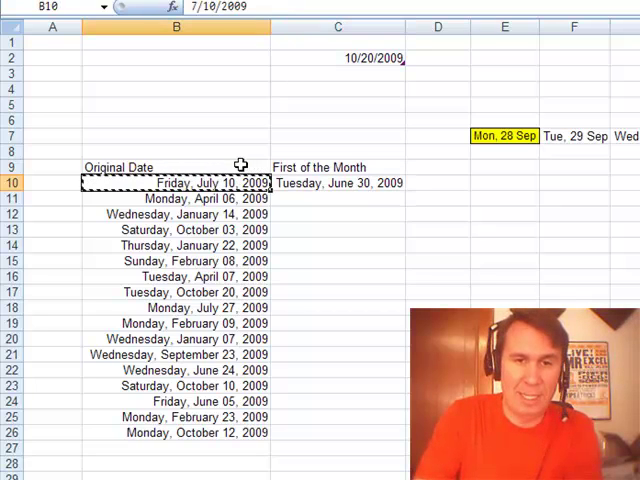
{"action": "type", "text": "=EOMONTH(B10,-1)"}
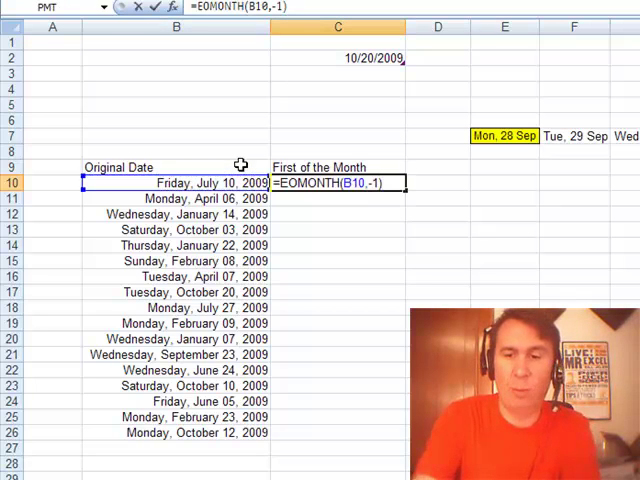
{"action": "key", "text": "Return"}
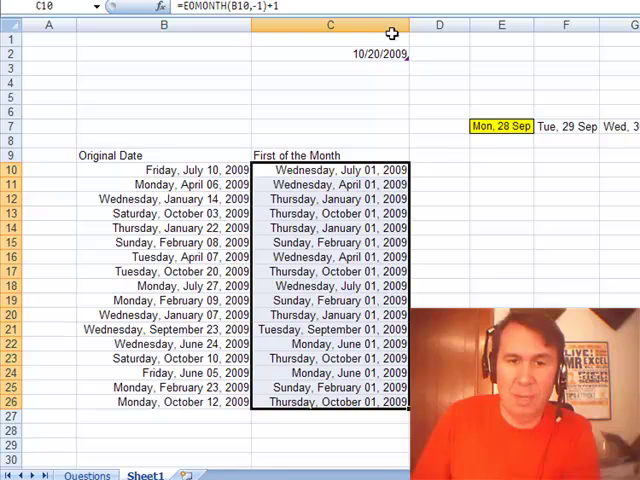
{"action": "mouse_move", "coordinate": [318, 343]}
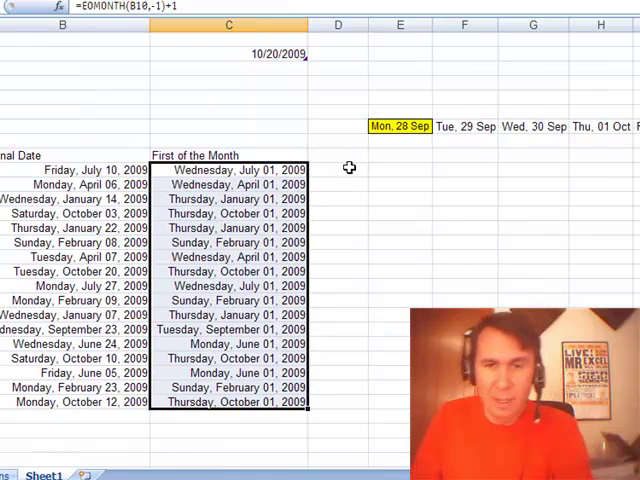
Enter return types 1, 2 and 3 above columns D–F.
{"action": "left_click", "coordinate": [338, 155]}
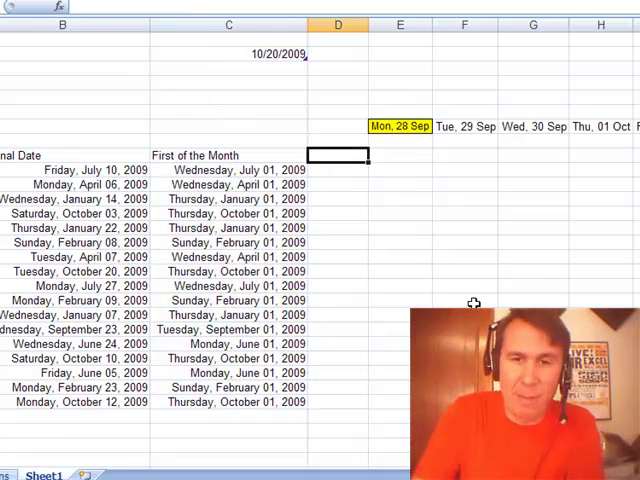
{"action": "left_click", "coordinate": [399, 140]}
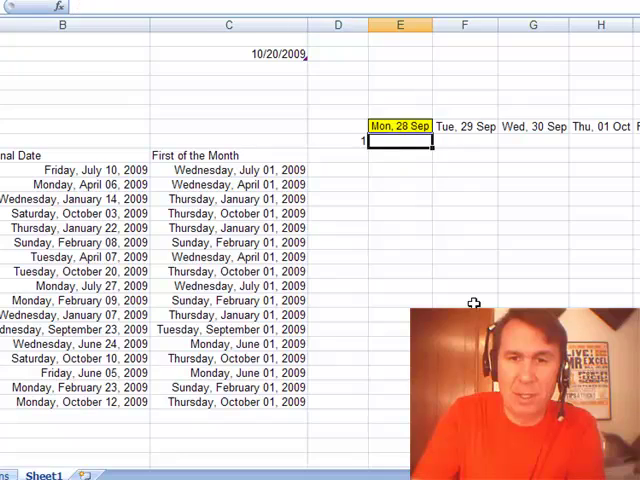
{"action": "type", "text": "3"}
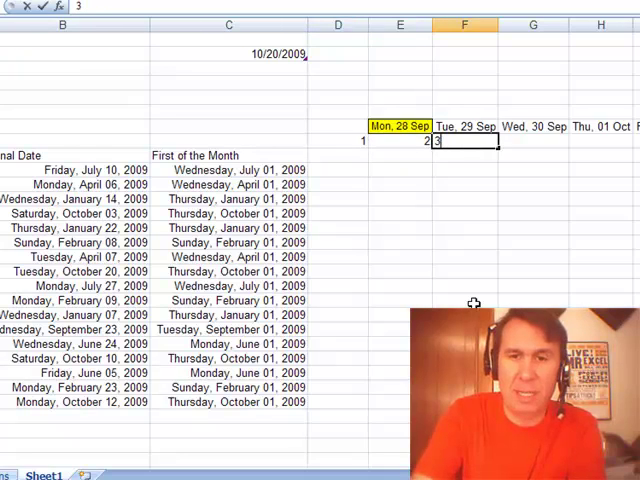
Enter =WEEKDAY($C10,D$8) across D10:F26 and check a copied formula.
{"action": "left_click", "coordinate": [338, 170]}
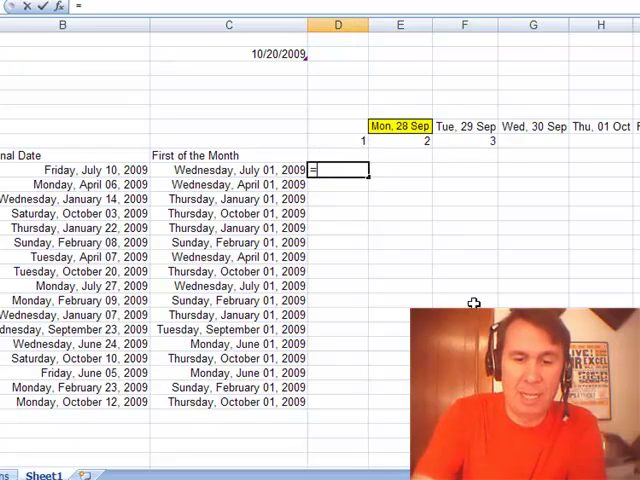
{"action": "type", "text": "weekday(C$10"}
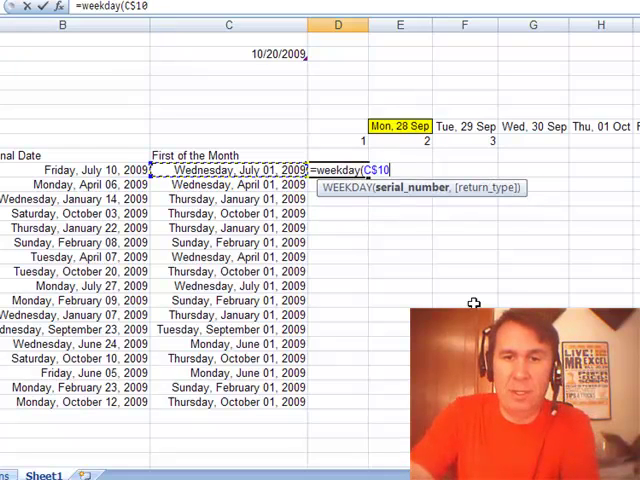
{"action": "left_click", "coordinate": [338, 140]}
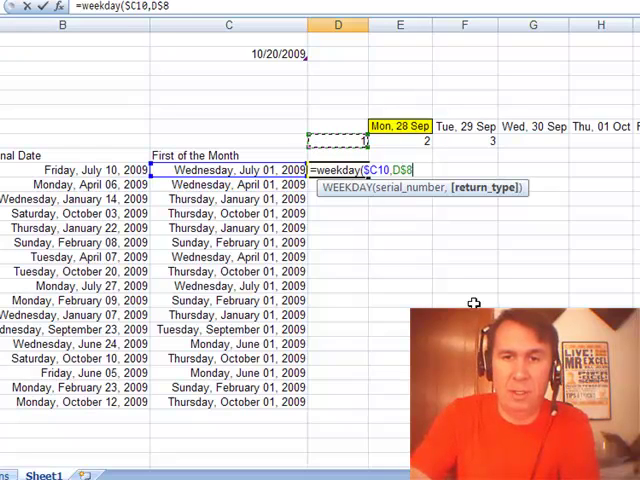
{"action": "key", "text": "Return"}
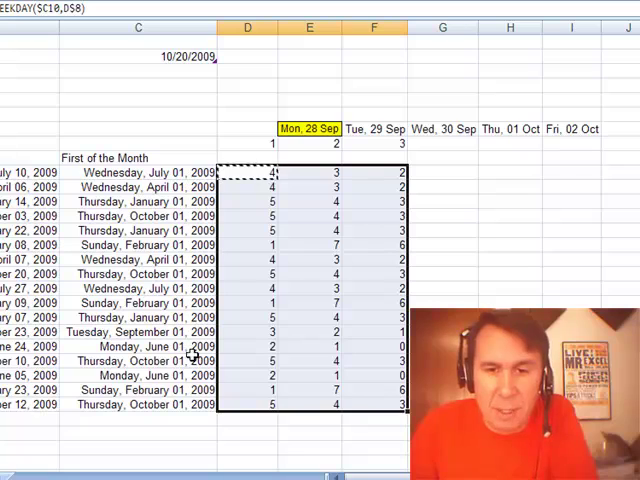
{"action": "left_click", "coordinate": [375, 331]}
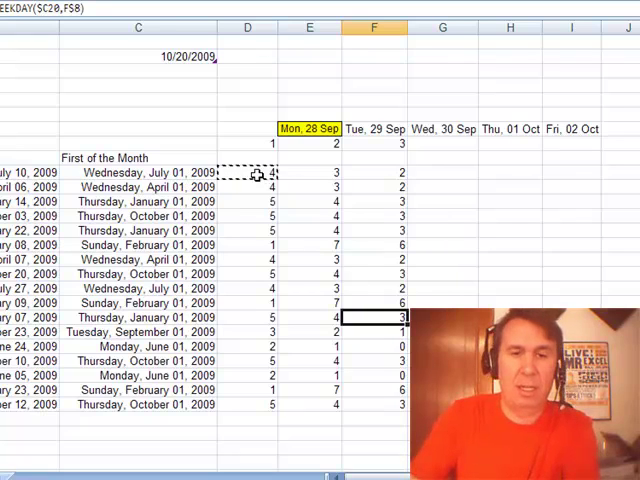
{"action": "left_click", "coordinate": [247, 157]}
{"action": "type", "text": "="}
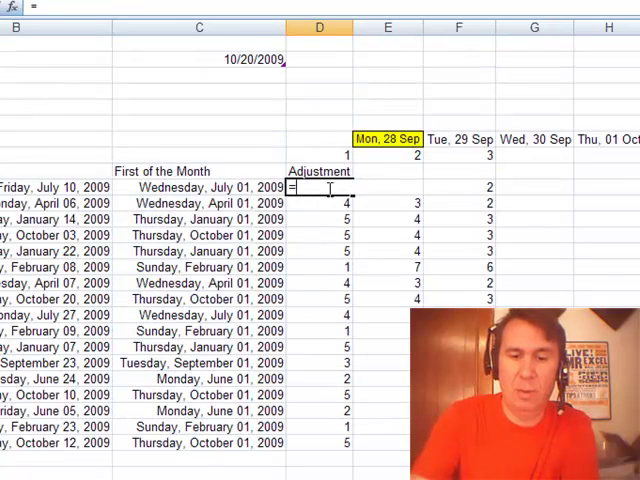
Enter =WEEKDAY(C10,3) into every Adjustment cell at once.
{"action": "type", "text": "WEEKDAY("}
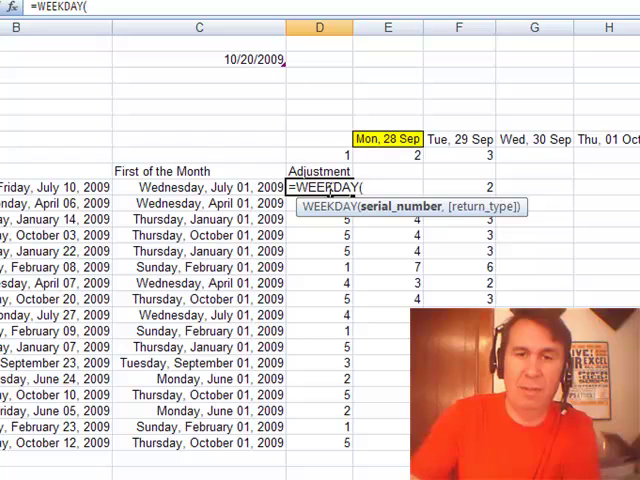
{"action": "type", "text": "C10,3"}
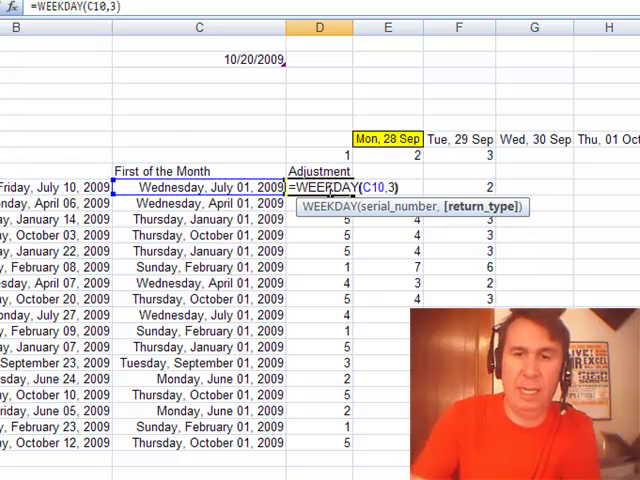
{"action": "key", "text": "Return"}
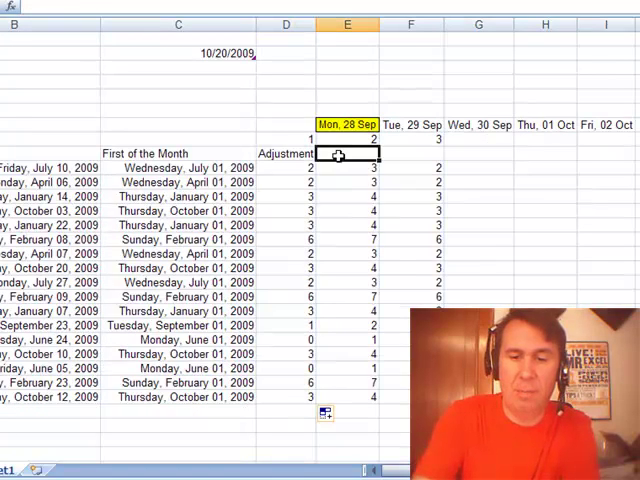
Fill the Monday column with =C10-D10.
{"action": "left_click", "coordinate": [347, 168]}
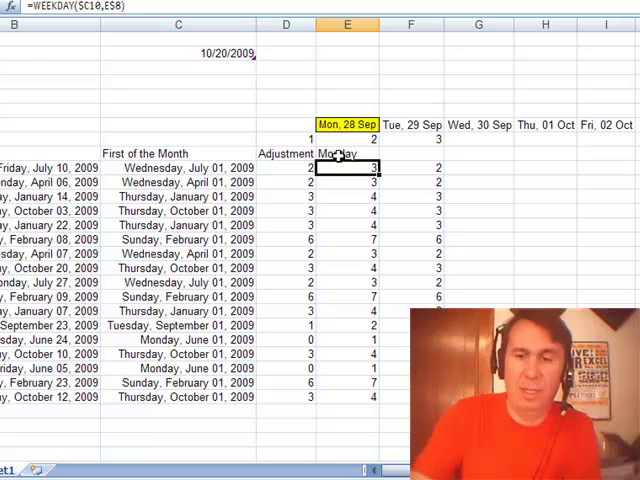
{"action": "type", "text": "=C10"}
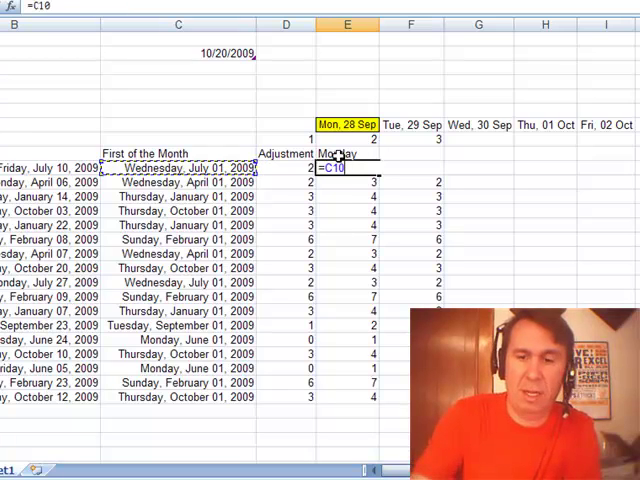
{"action": "type", "text": "-D10"}
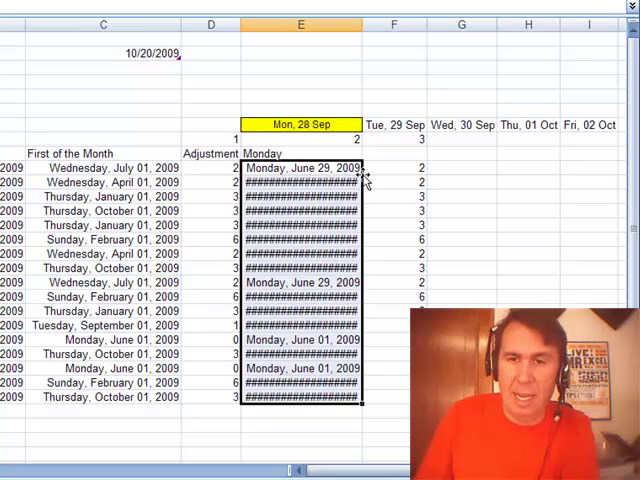
{"action": "mouse_move", "coordinate": [362, 24]}
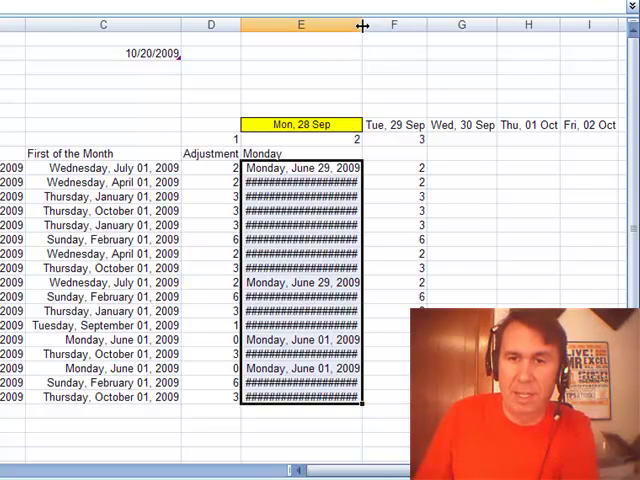
Widen column E to show dates and clear the leftover numbers in F10:F26.
{"action": "left_click_drag", "start_coordinate": [363, 25], "coordinate": [400, 25]}
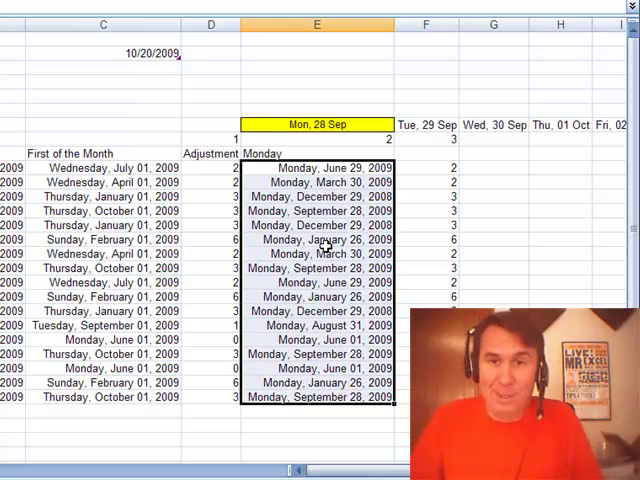
{"action": "mouse_move", "coordinate": [325, 175]}
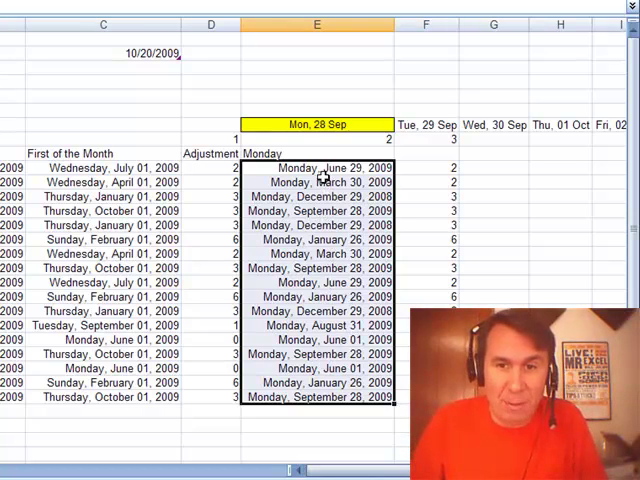
{"action": "left_click", "coordinate": [426, 275]}
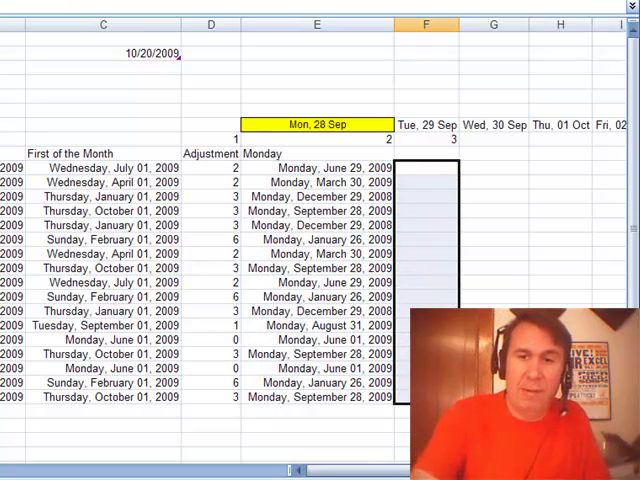
{"action": "left_click", "coordinate": [317, 167]}
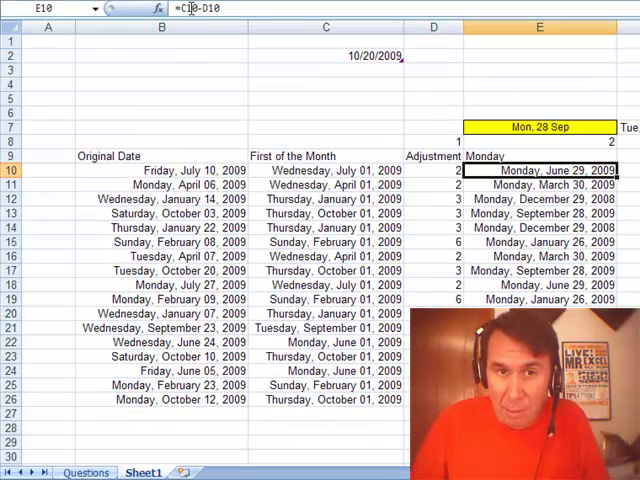
Change E10 to =C10-WEEKDAY(C10,3), still returning Monday, June 29, 2009.
{"action": "left_click", "coordinate": [433, 170]}
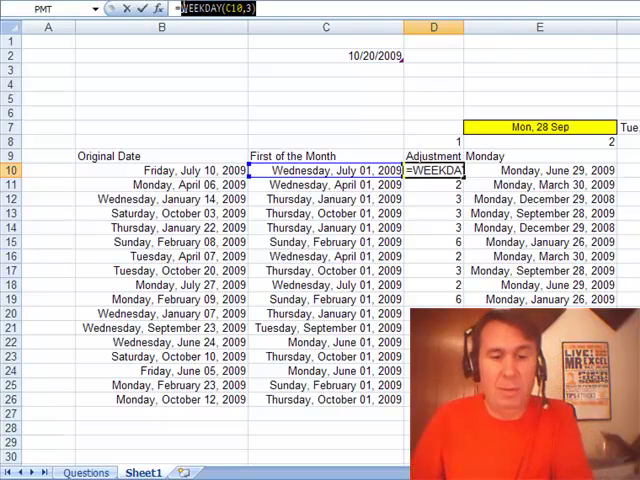
{"action": "key", "text": "Return"}
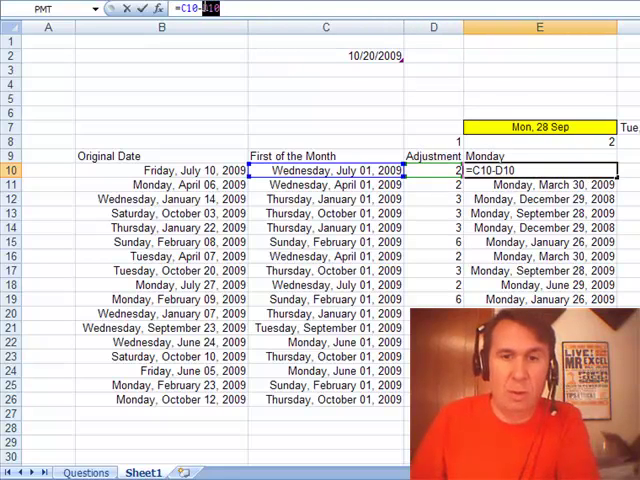
{"action": "type", "text": "WEEKDAY(C10,3)"}
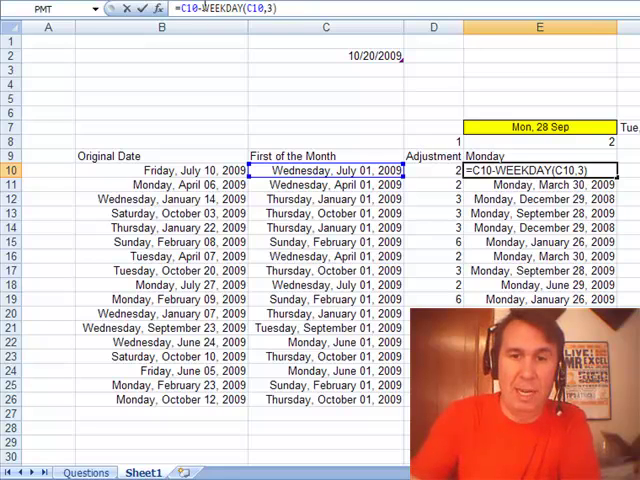
{"action": "key", "text": "Return"}
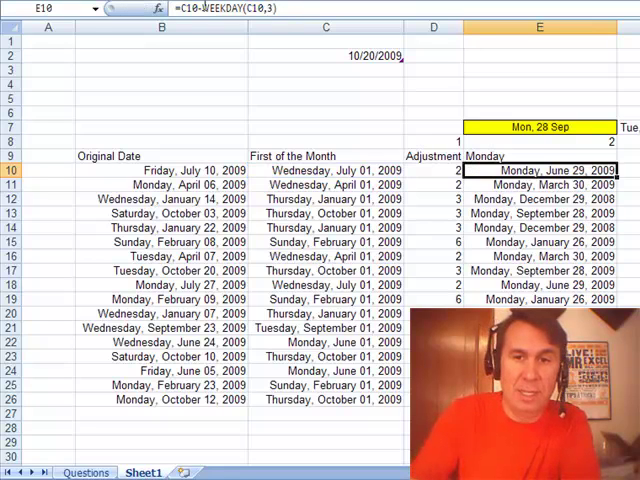
Replace the C10 references in E10 with EOMONTH(B10,-1)+1 and confirm.
{"action": "left_click", "coordinate": [325, 170]}
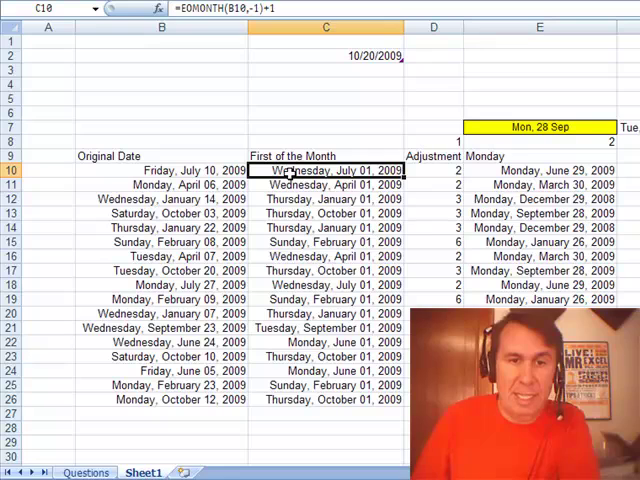
{"action": "double_click", "coordinate": [326, 170]}
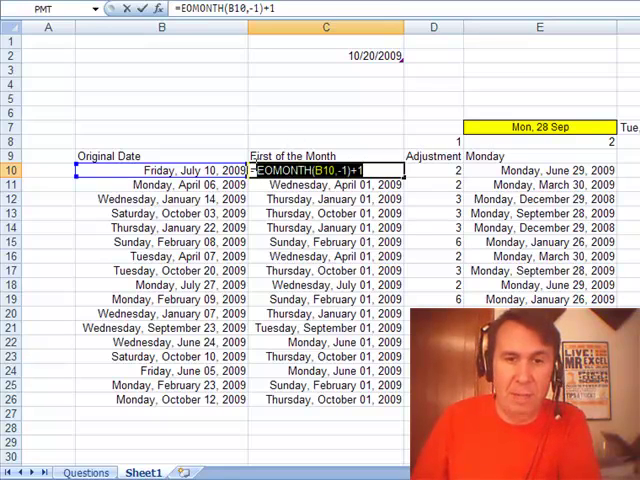
{"action": "left_click", "coordinate": [540, 169]}
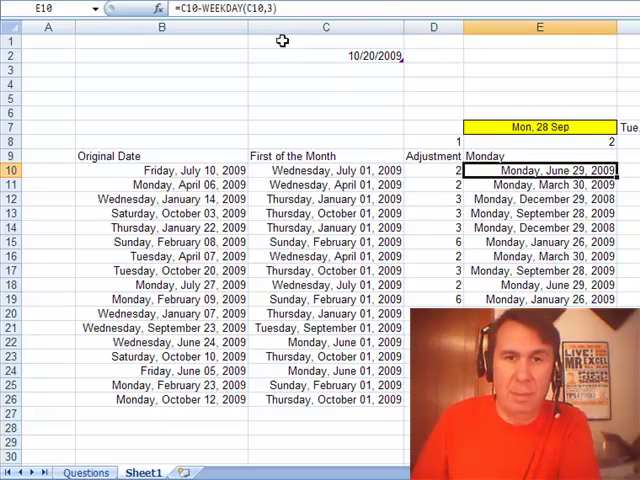
{"action": "double_click", "coordinate": [540, 170]}
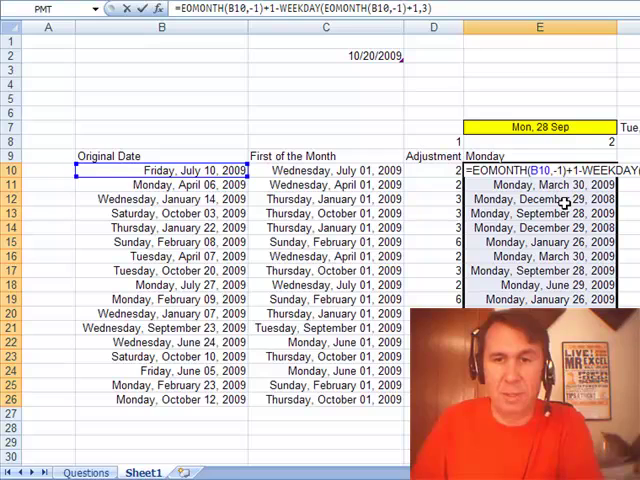
{"action": "left_click", "coordinate": [540, 127]}
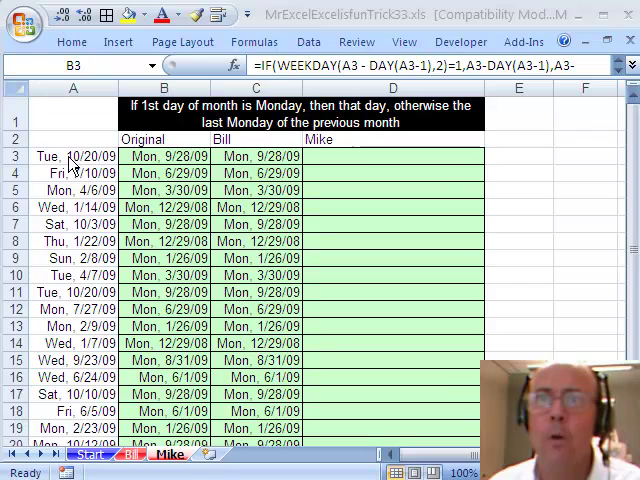
View the Original formula in B3 and Bill's in C3 unchanged, then select D3.
{"action": "left_click", "coordinate": [163, 156]}
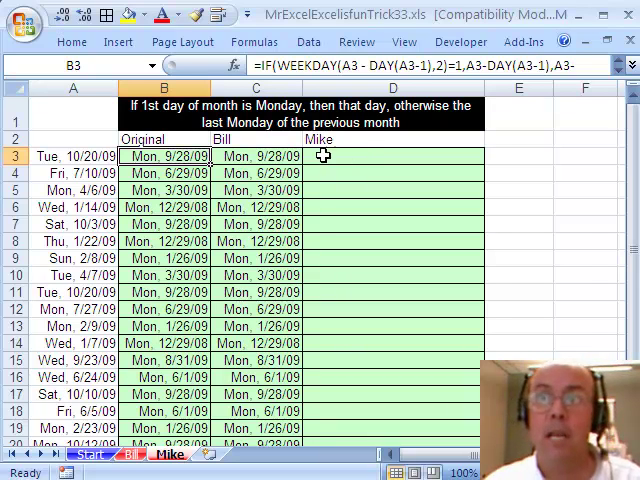
{"action": "double_click", "coordinate": [165, 156]}
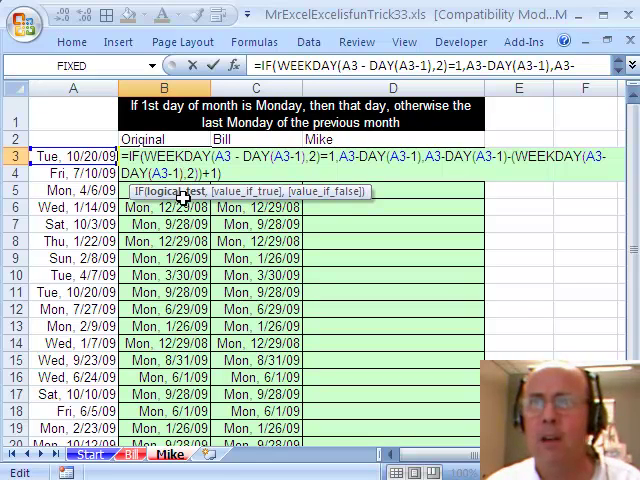
{"action": "key", "text": "Return"}
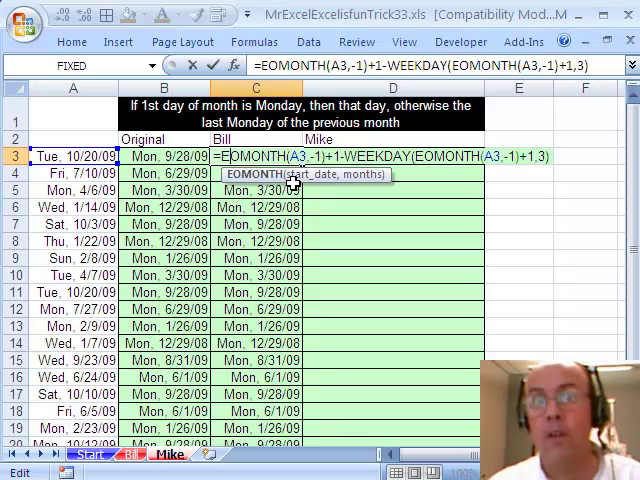
{"action": "key", "text": "Return"}
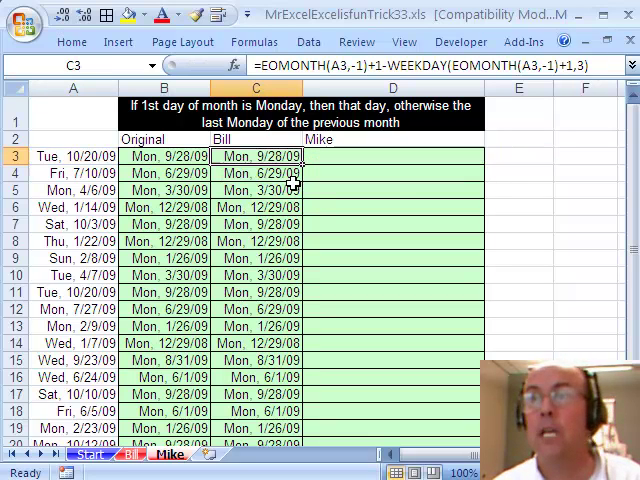
{"action": "left_click", "coordinate": [392, 155]}
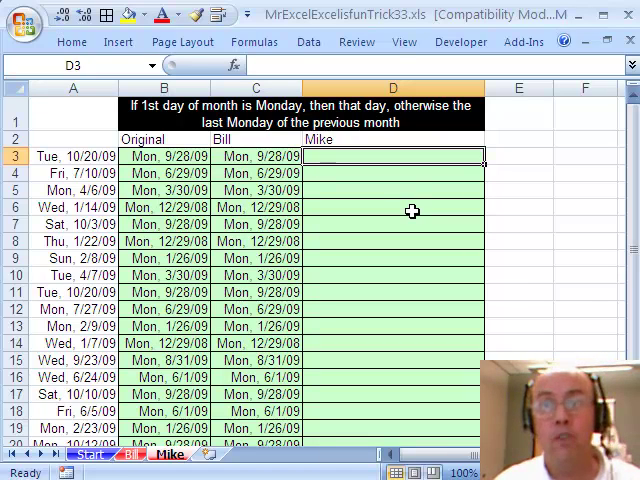
{"action": "mouse_move", "coordinate": [67, 321]}
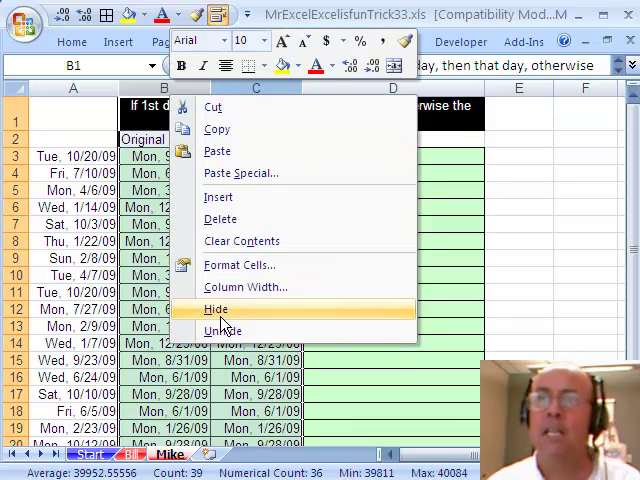
Hide the Original and Bill columns (B:C) beside the dates.
{"action": "left_click", "coordinate": [215, 309]}
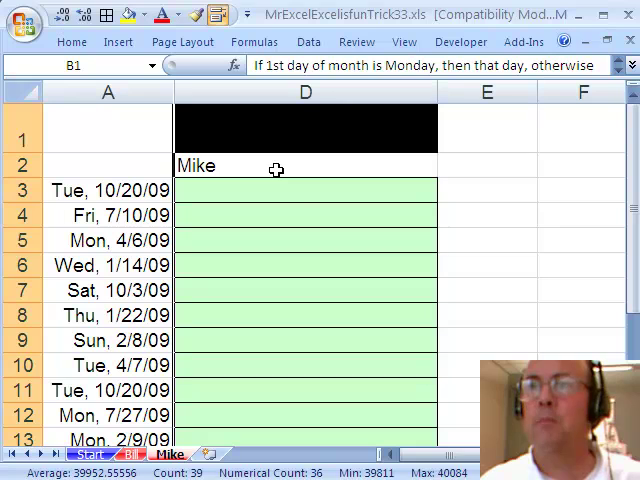
Enter =DATE(YEAR(A3),MONTH(A3),1) in all selected Mike cells to get each first-of-month.
{"action": "type", "text": "=d"}
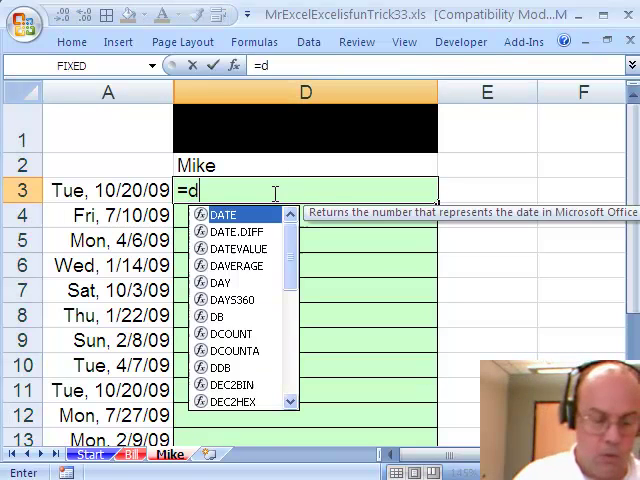
{"action": "double_click", "coordinate": [224, 214]}
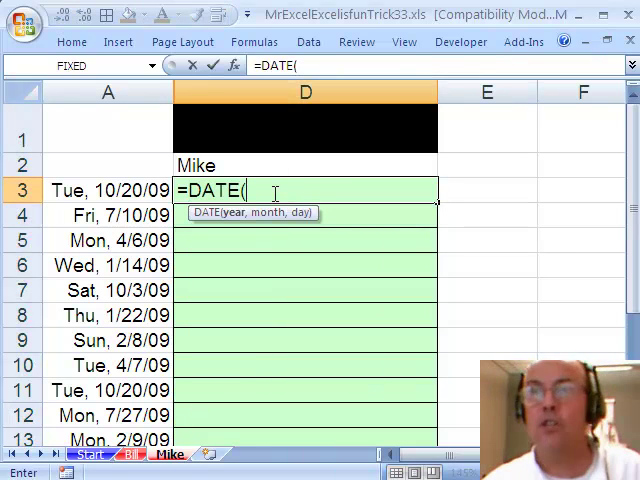
{"action": "mouse_move", "coordinate": [273, 236]}
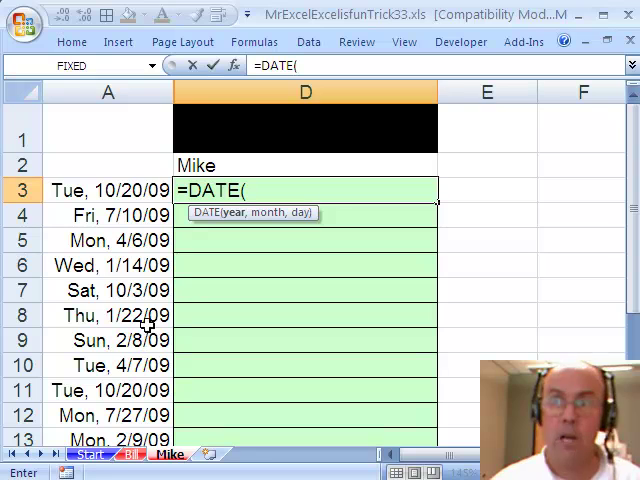
{"action": "type", "text": "YEAR("}
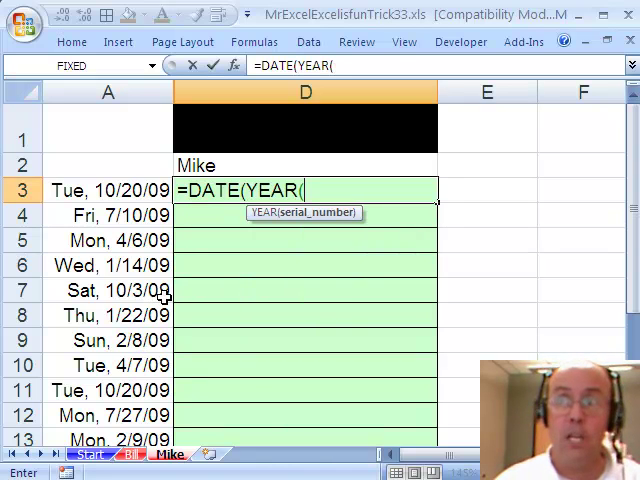
{"action": "left_click", "coordinate": [108, 190]}
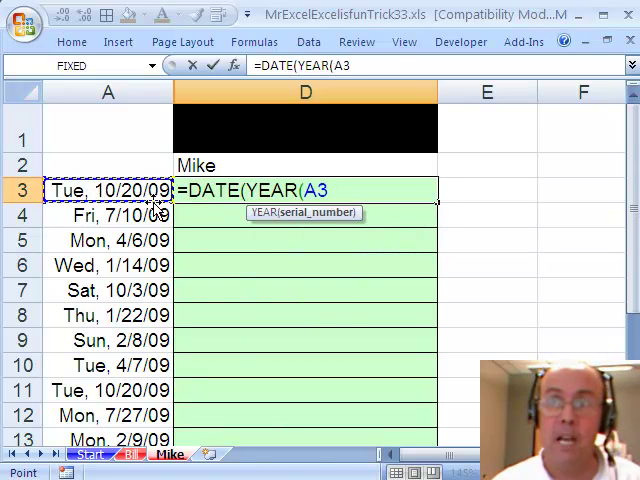
{"action": "type", "text": ")"}
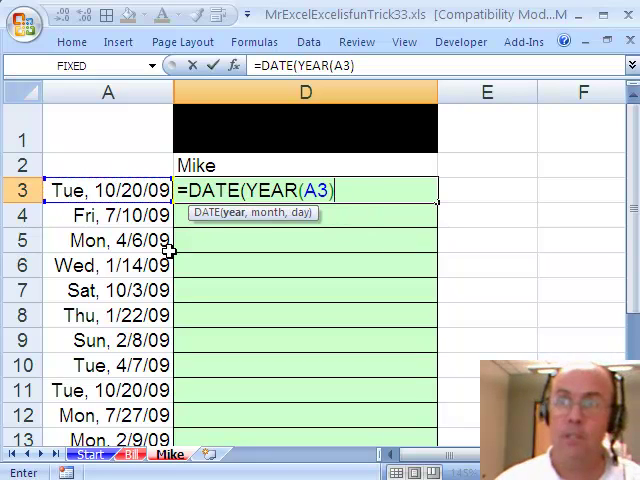
{"action": "mouse_move", "coordinate": [237, 227]}
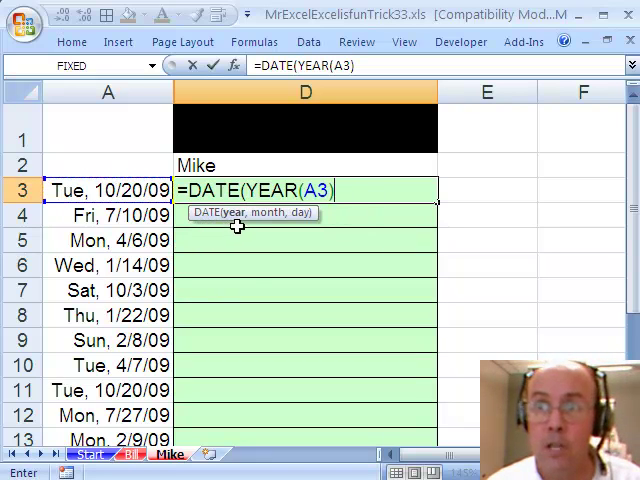
{"action": "type", "text": ",m"}
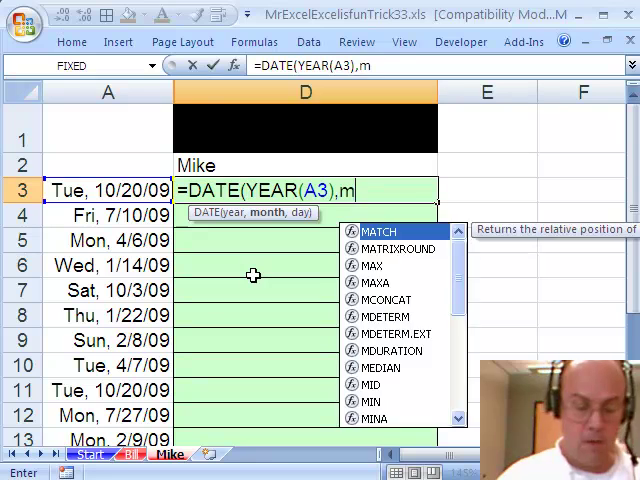
{"action": "type", "text": "ONTH("}
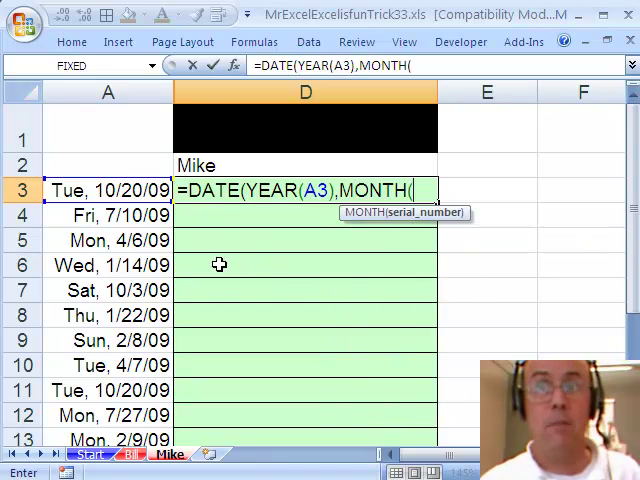
{"action": "type", "text": "A3"}
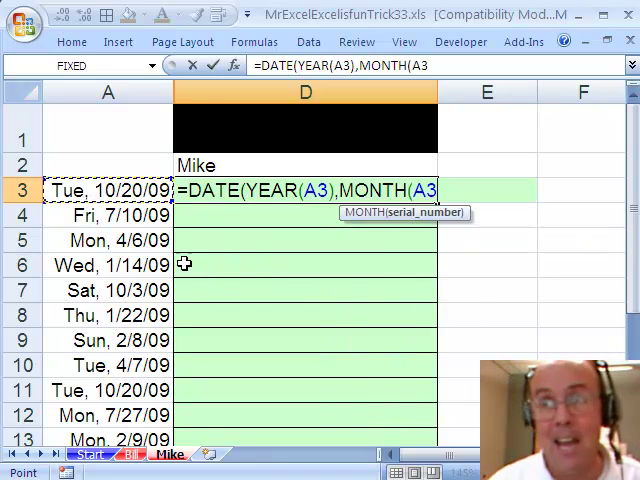
{"action": "type", "text": "),"}
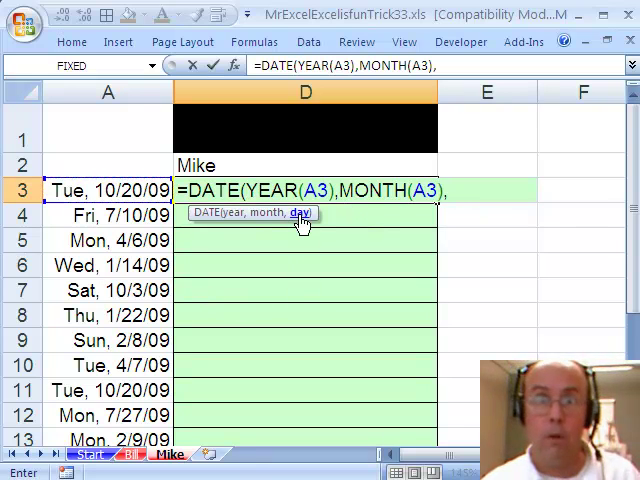
{"action": "type", "text": "1"}
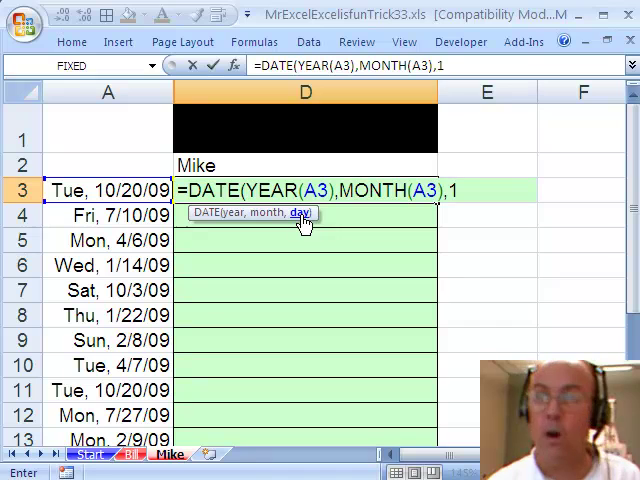
{"action": "type", "text": ")"}
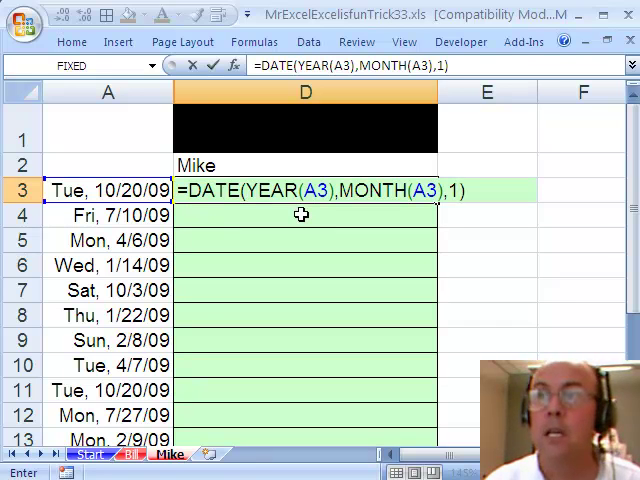
{"action": "key", "text": "Return"}
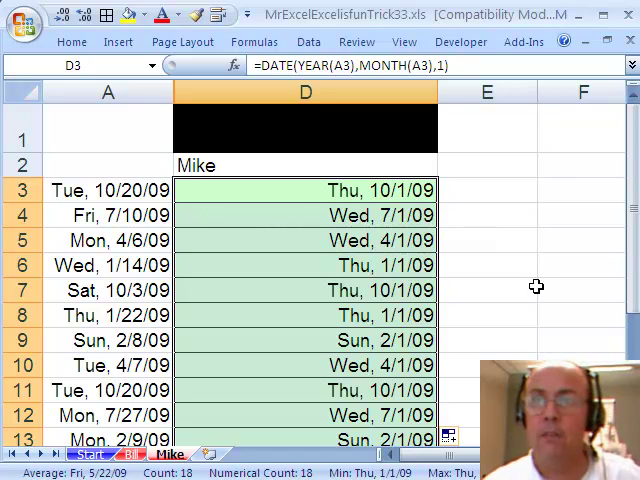
{"action": "mouse_move", "coordinate": [208, 261]}
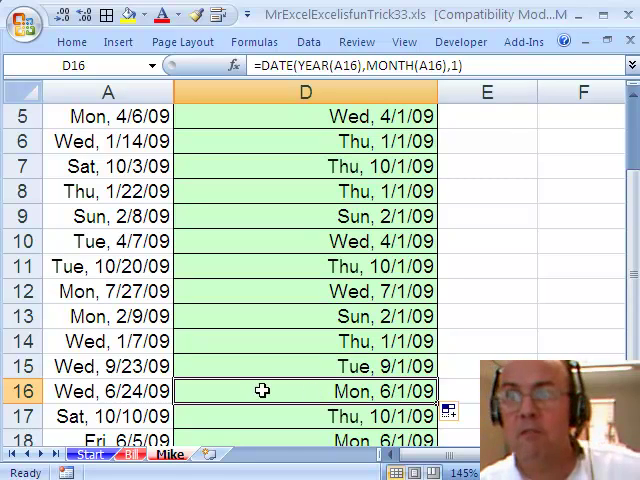
{"action": "mouse_move", "coordinate": [362, 405]}
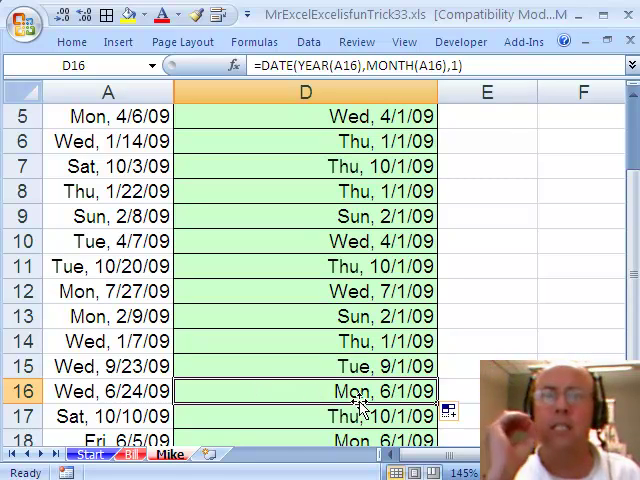
Inspect the first-of-month formulas in D16 and D15, then reopen D3's formula.
{"action": "left_click", "coordinate": [305, 366]}
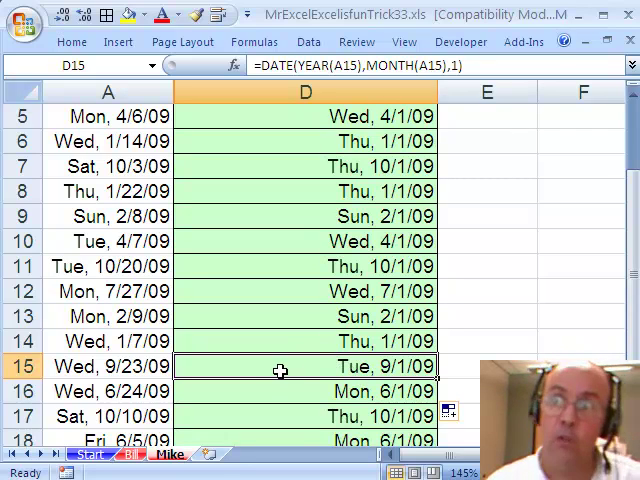
{"action": "left_click", "coordinate": [305, 316]}
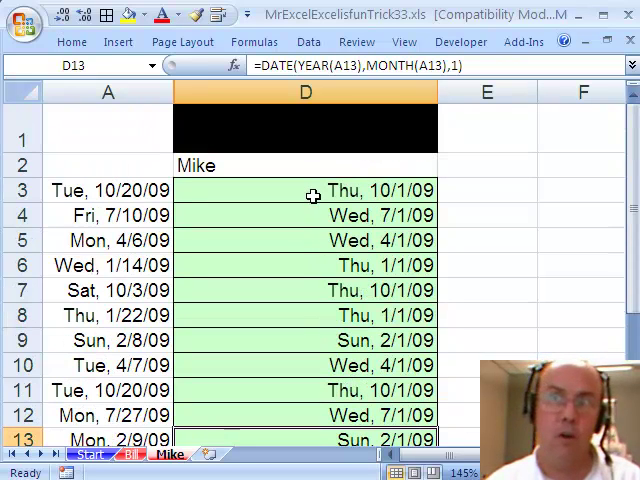
{"action": "double_click", "coordinate": [305, 190]}
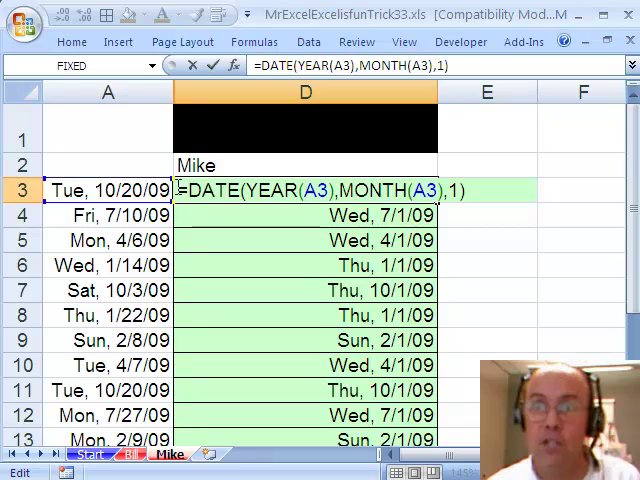
{"action": "mouse_move", "coordinate": [272, 162]}
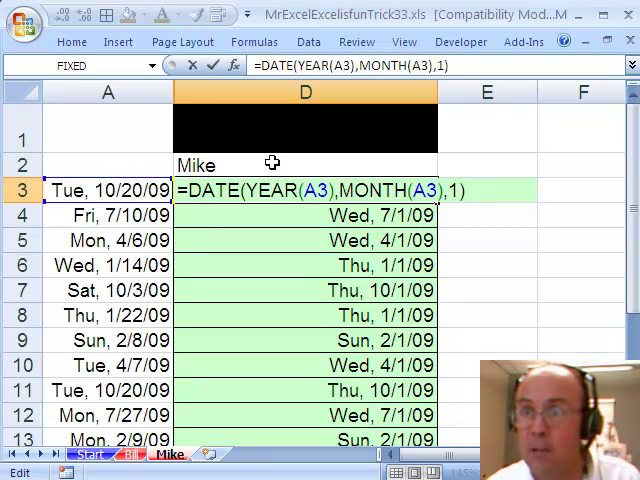
{"action": "mouse_move", "coordinate": [203, 220]}
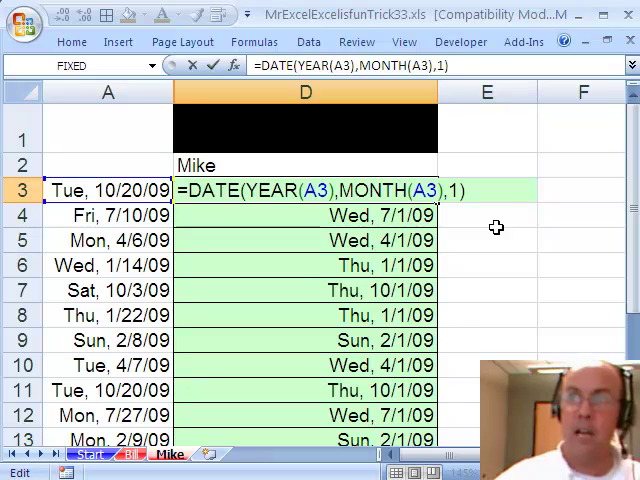
Append -WEEKDAY(DATE(YEAR(A3),MONTH(A3),1), to D3 and bring up WEEKDAY's arguments.
{"action": "type", "text": "-w"}
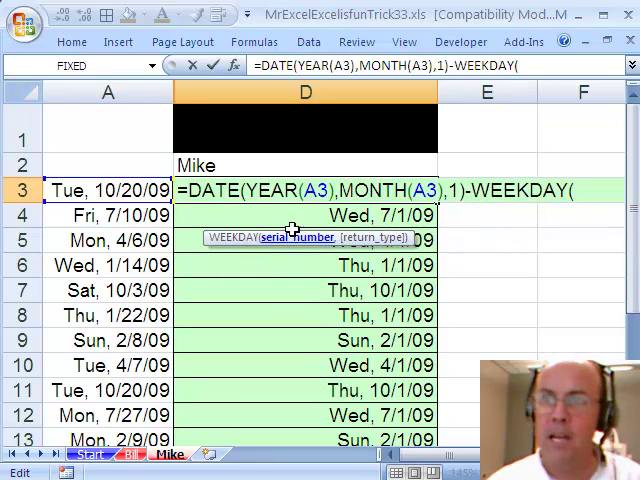
{"action": "mouse_move", "coordinate": [118, 188]}
{"action": "type", "text": "DATE(YEAR(A3),MONTH(A3),1"}
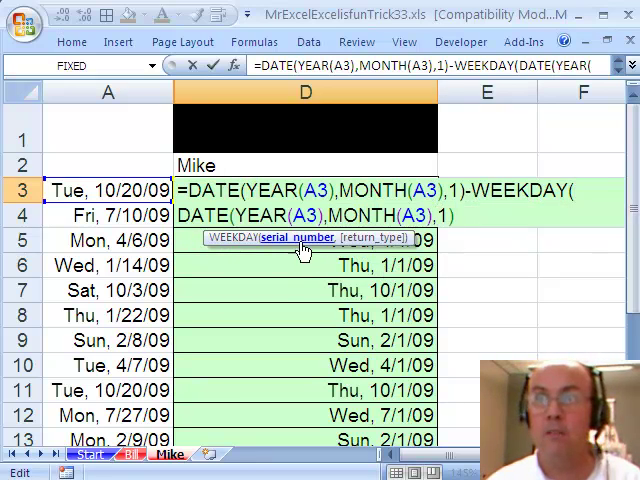
{"action": "type", "text": ","}
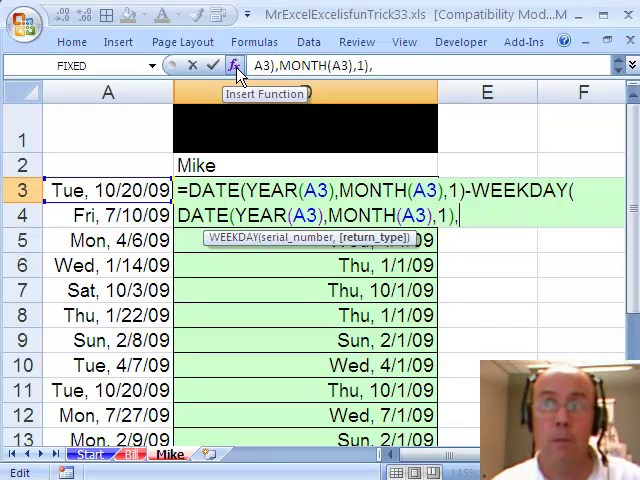
{"action": "left_click", "coordinate": [234, 66]}
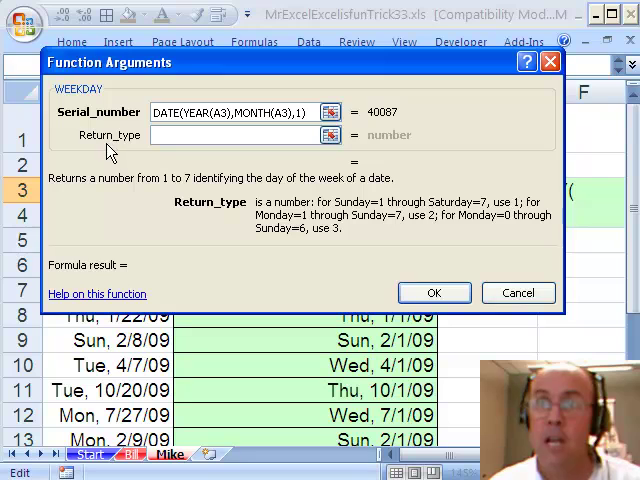
{"action": "mouse_move", "coordinate": [345, 210]}
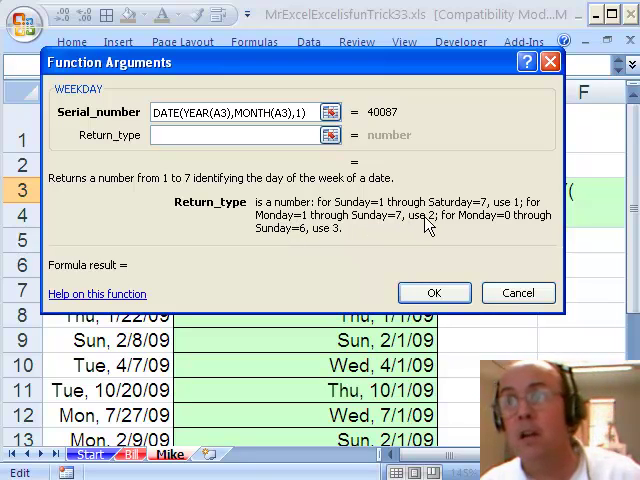
{"action": "mouse_move", "coordinate": [455, 234]}
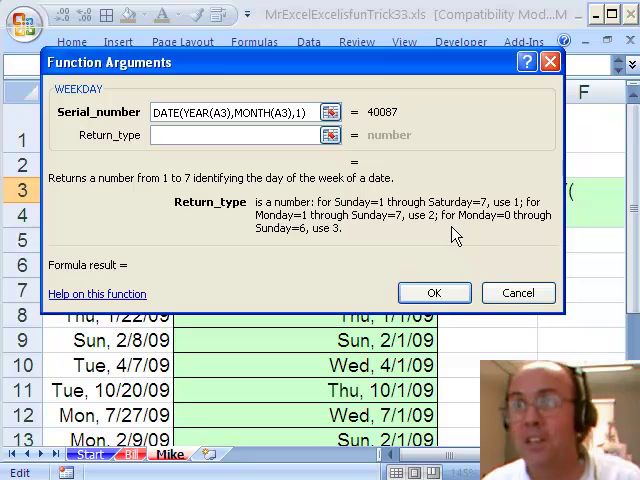
{"action": "mouse_move", "coordinate": [512, 225]}
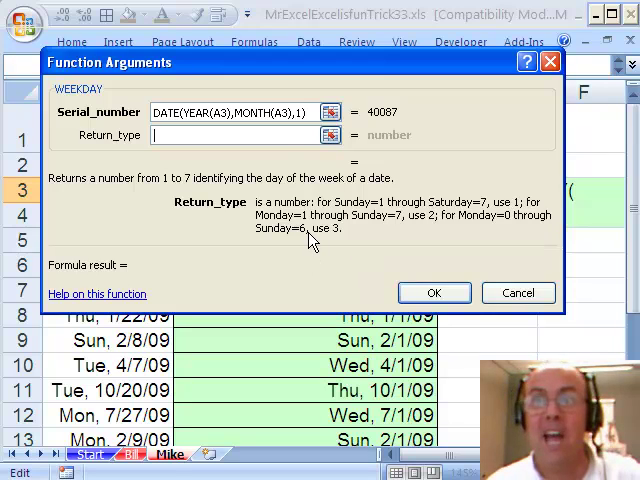
{"action": "mouse_move", "coordinate": [320, 235]}
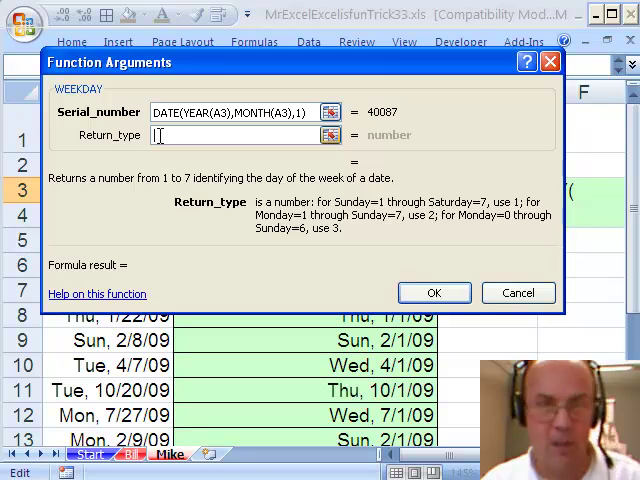
Set WEEKDAY's Return_type to 3 so Monday counts as 0.
{"action": "type", "text": "3"}
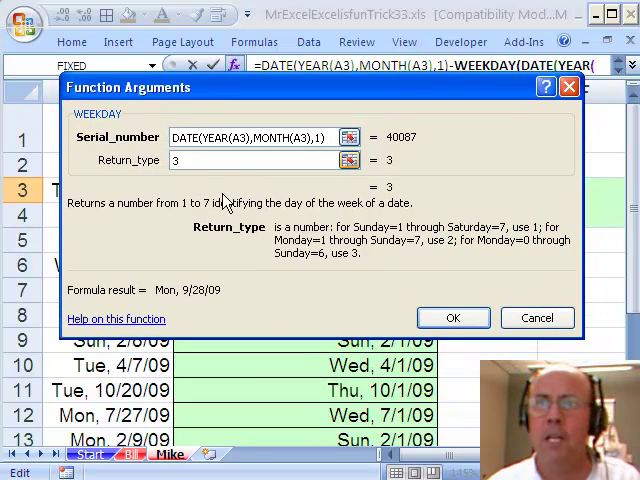
{"action": "left_click", "coordinate": [452, 317]}
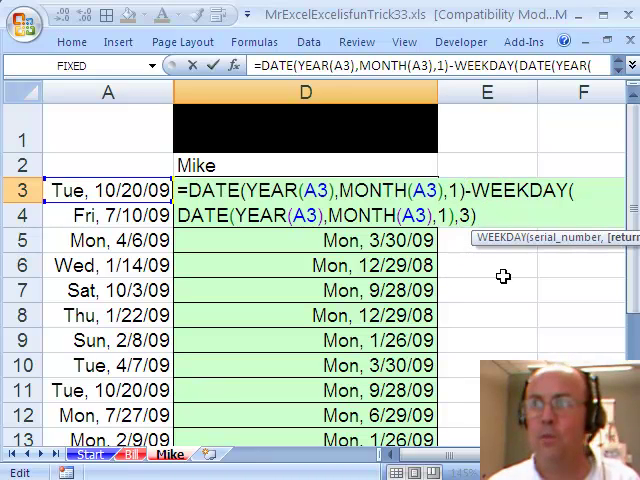
{"action": "mouse_move", "coordinate": [350, 272]}
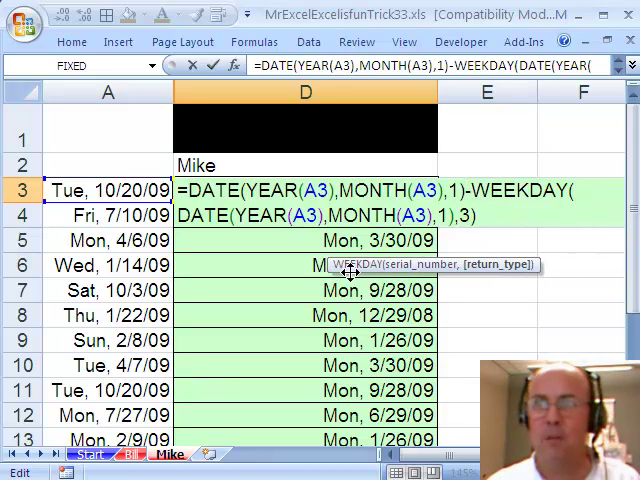
{"action": "mouse_move", "coordinate": [462, 340]}
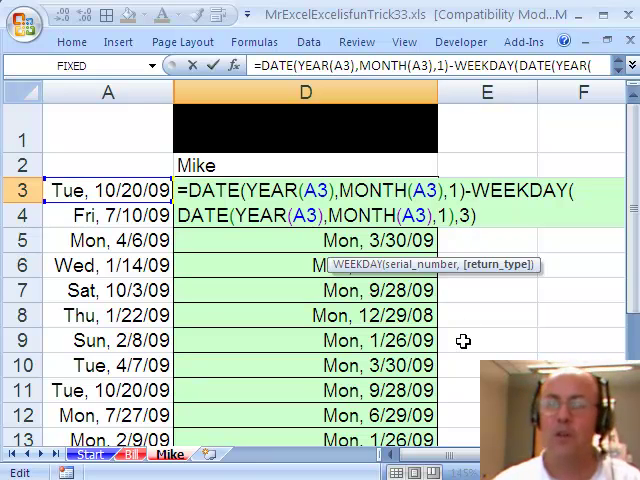
Commit the Monday formula down column D, then return to Bill's sheet.
{"action": "key", "text": "Return"}
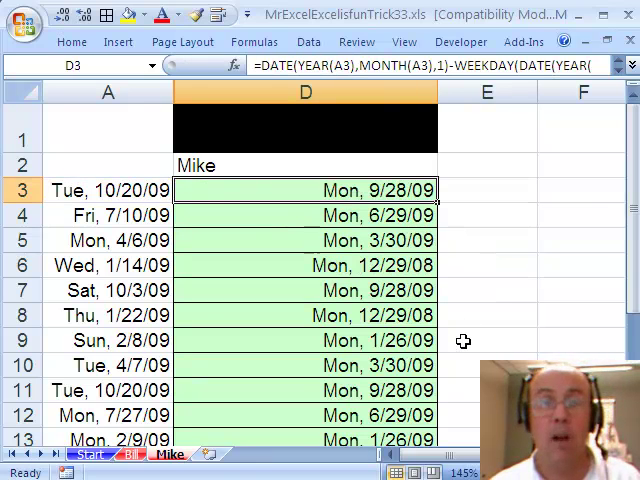
{"action": "left_click", "coordinate": [125, 455]}
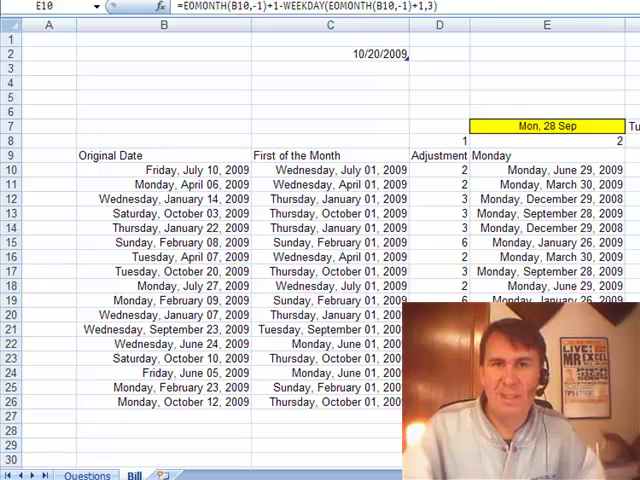